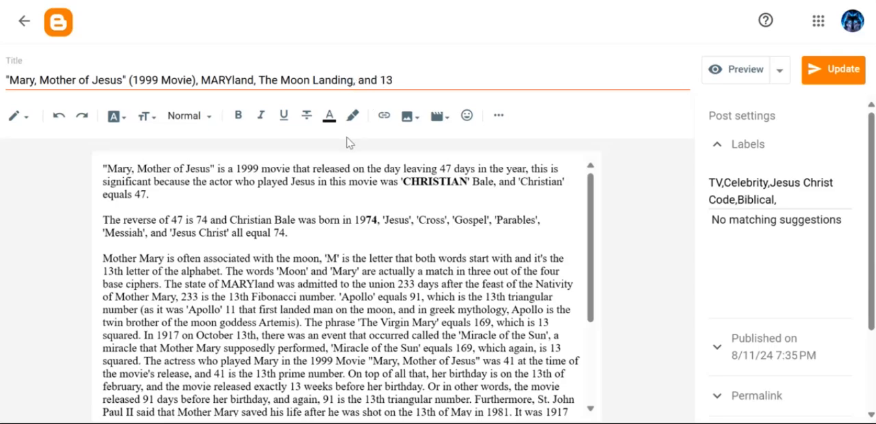
mouse_move(312, 203)
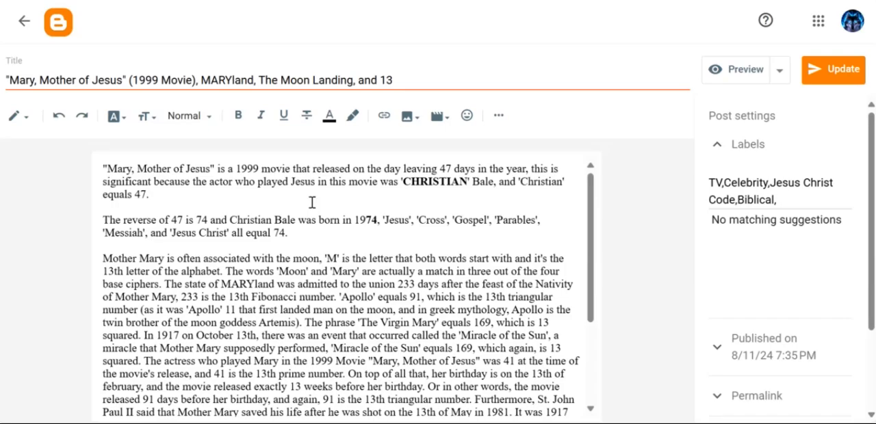
mouse_move(592, 279)
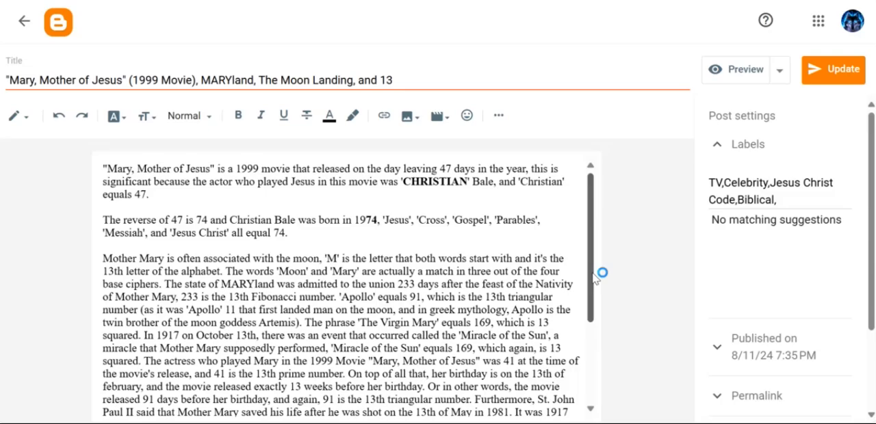
mouse_move(594, 279)
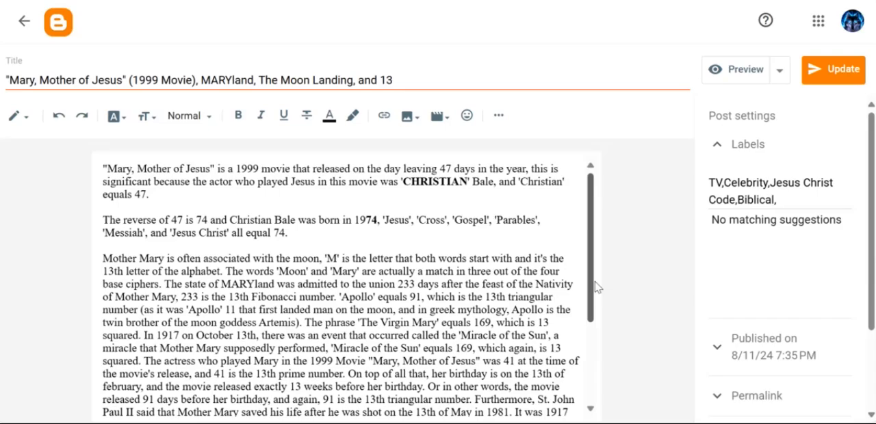
mouse_move(554, 306)
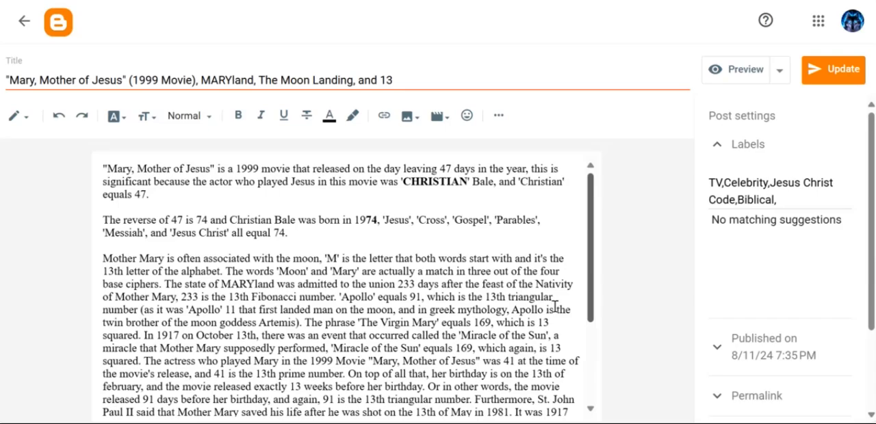
mouse_move(484, 343)
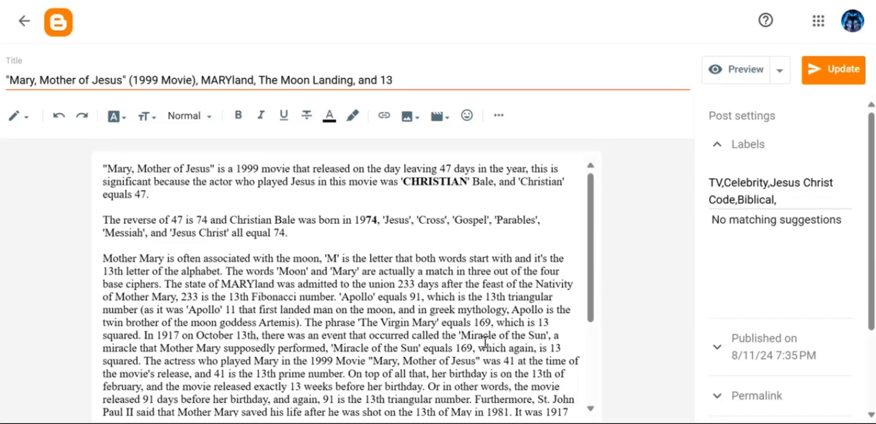
mouse_move(590, 293)
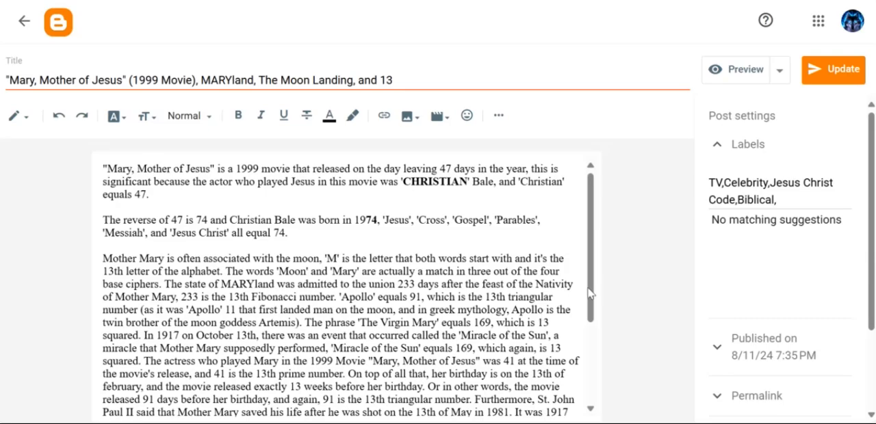
scroll("down", 3)
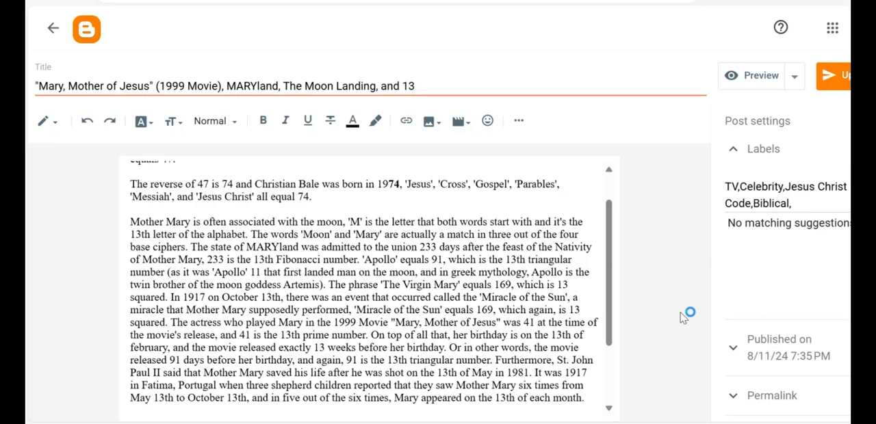
mouse_move(683, 318)
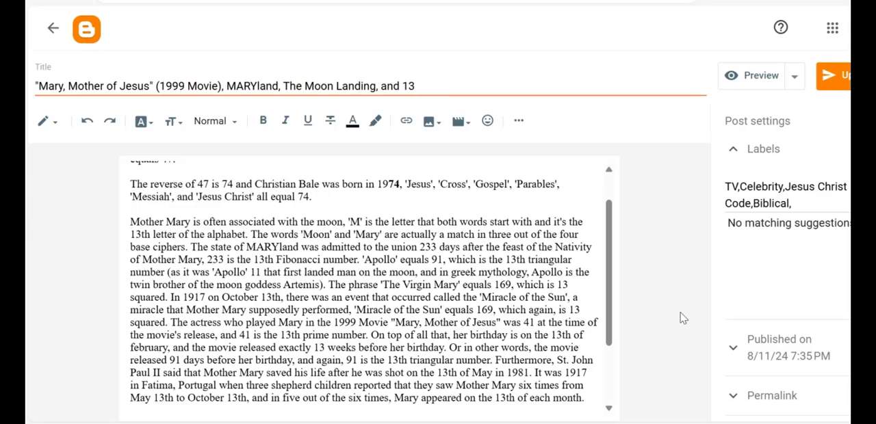
scroll("down", 3)
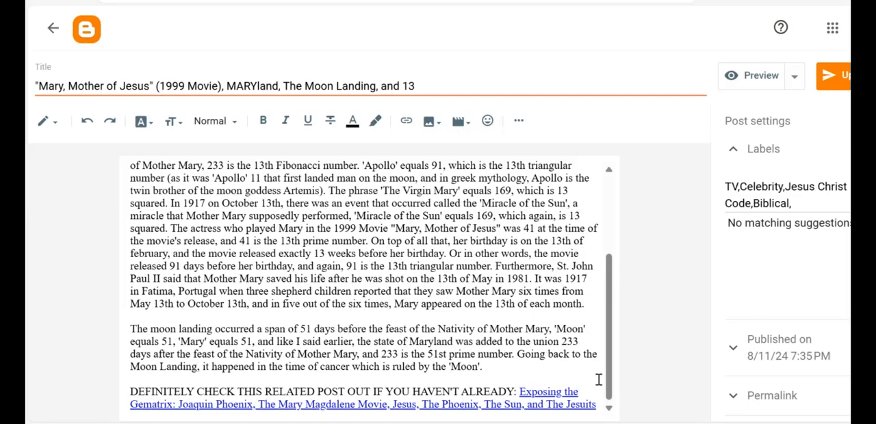
mouse_move(609, 362)
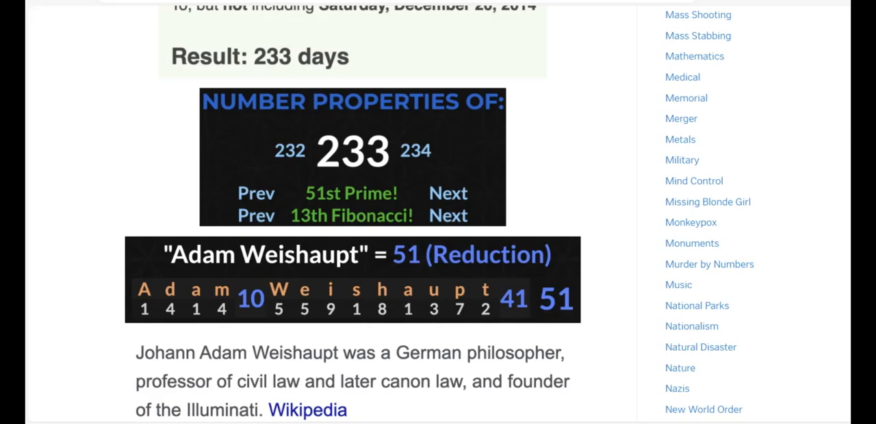
scroll("down", 3)
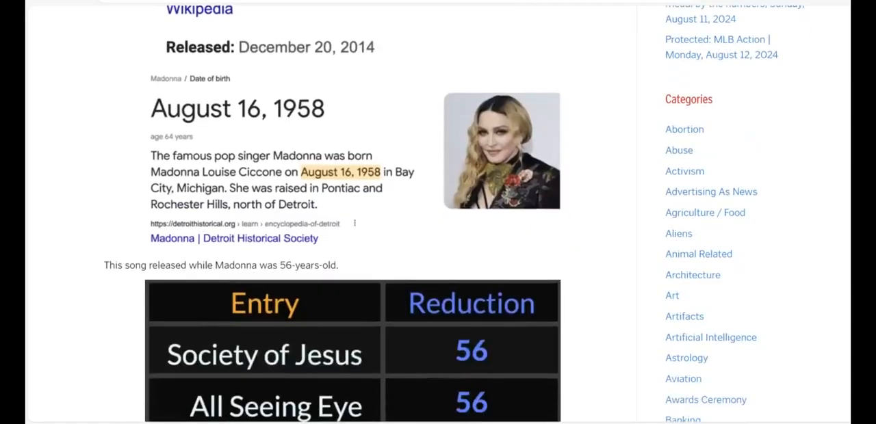
scroll("up", 3)
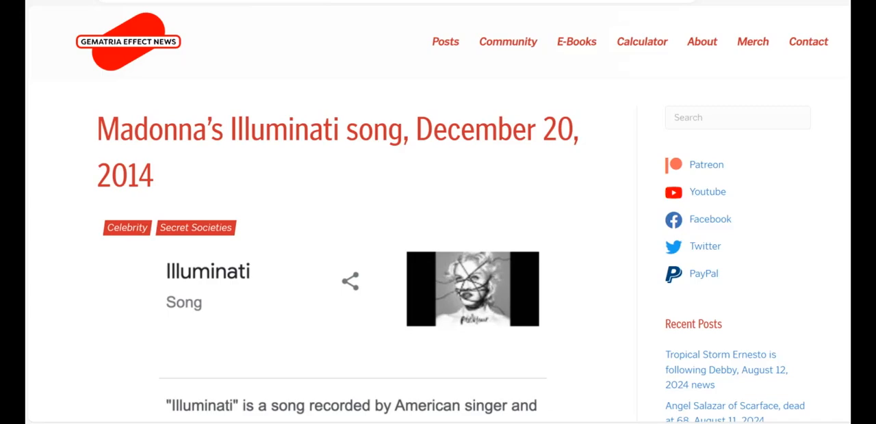
scroll("down", 3)
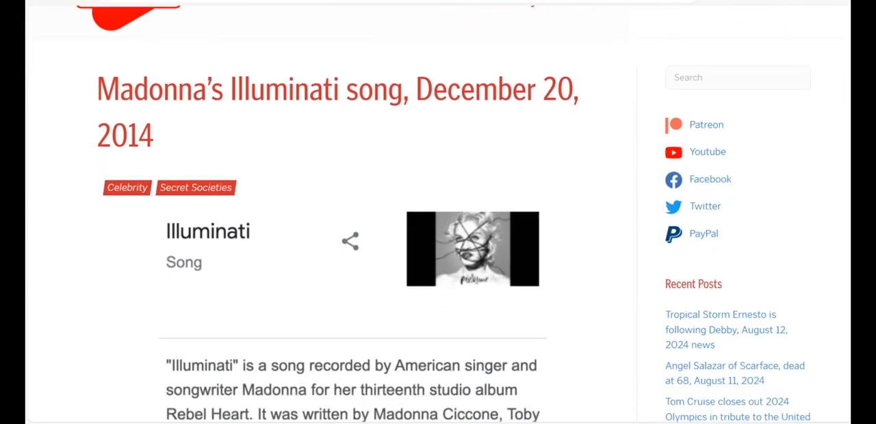
scroll("down", 3)
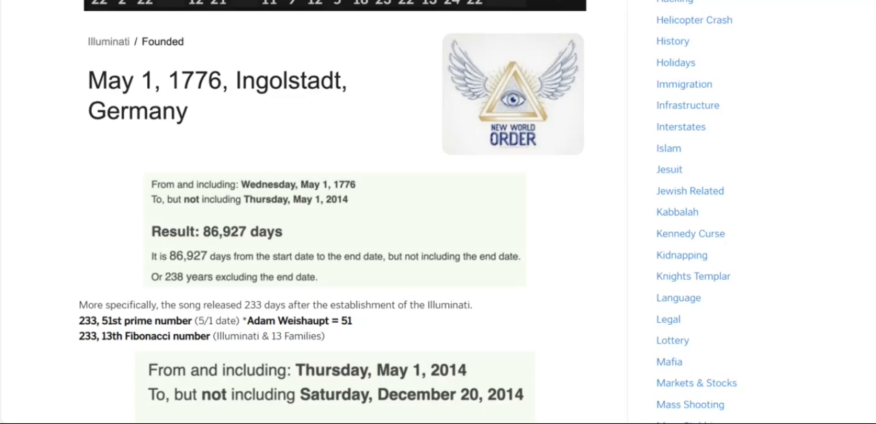
scroll("down", 3)
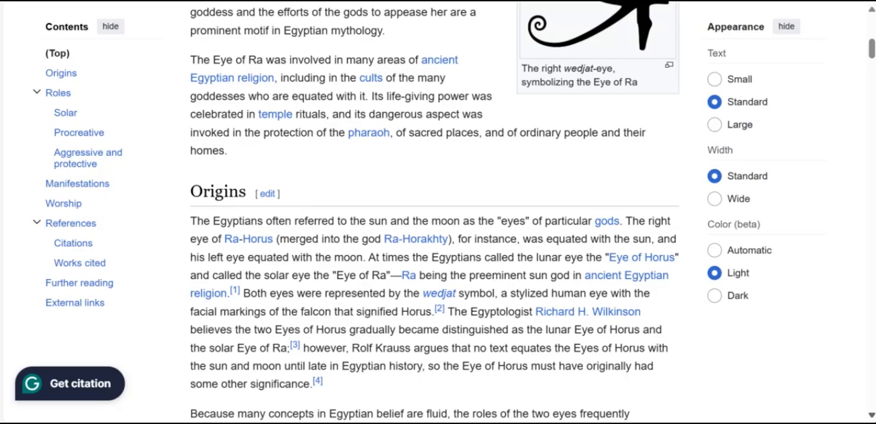
scroll("down", 3)
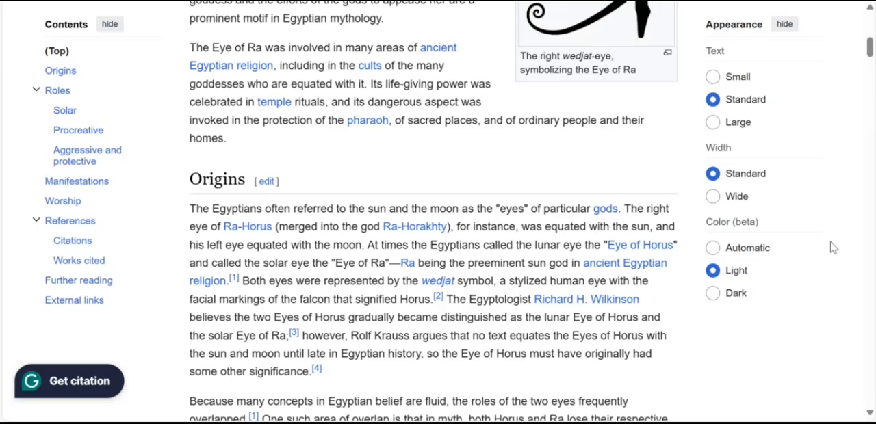
scroll("down", 3)
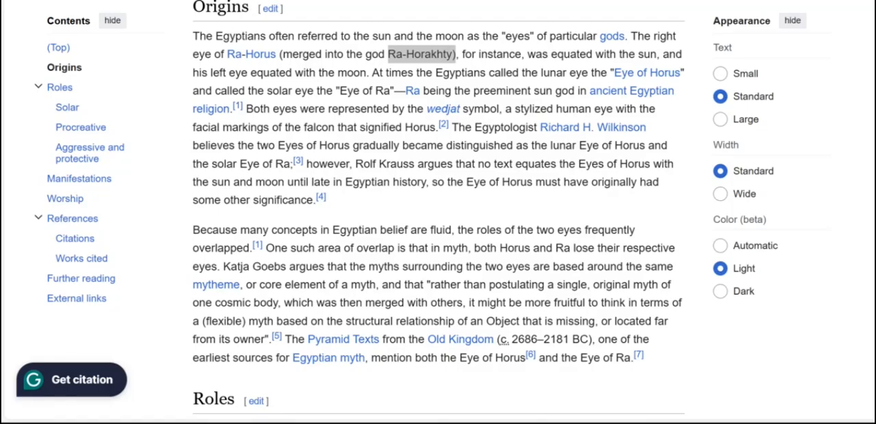
scroll("up", 3)
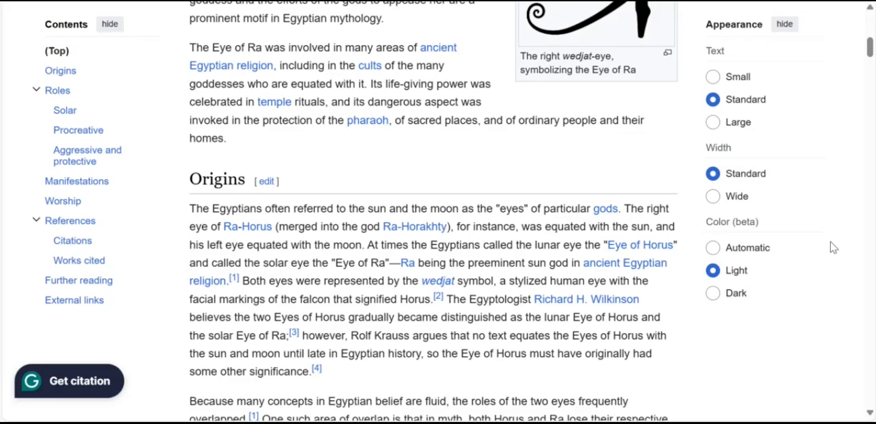
scroll("down", 3)
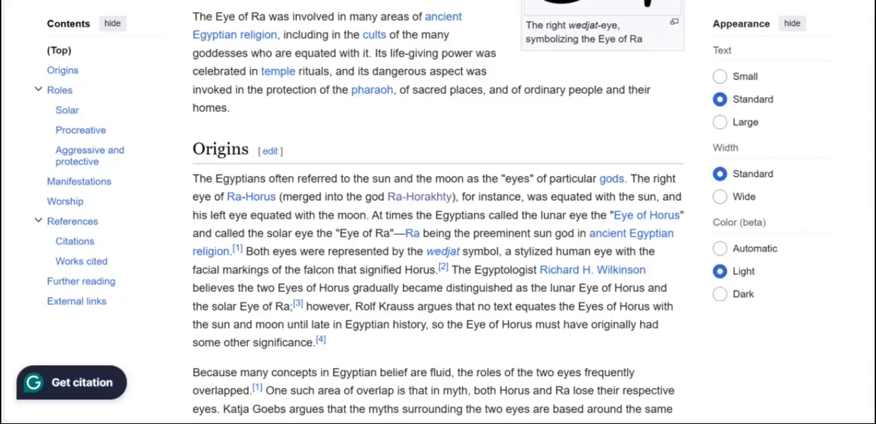